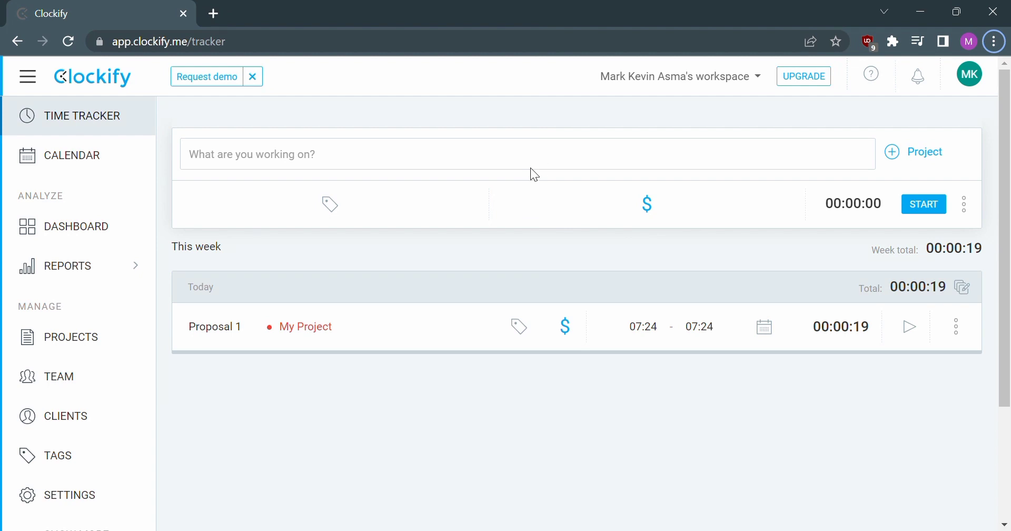
pyautogui.moveTo(741, 178)
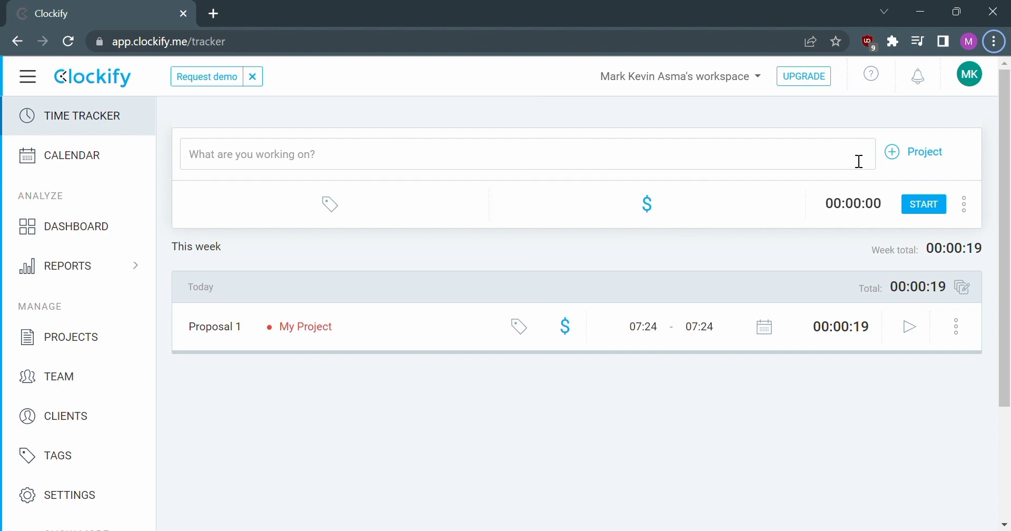
pyautogui.moveTo(924, 151)
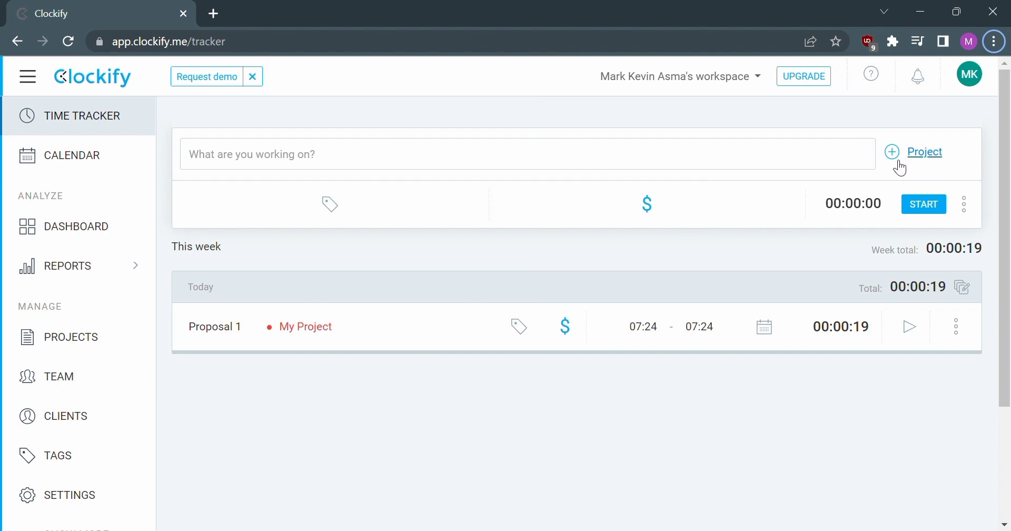
pyautogui.moveTo(884, 172)
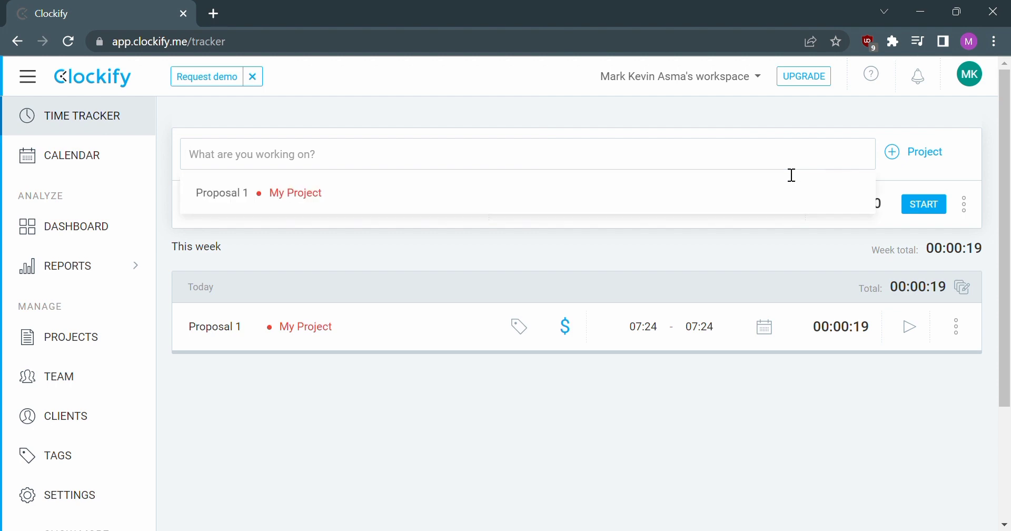
# - Describe the new time entry as 'Business Proposal' in the working-on field
pyautogui.write('Business Propo')
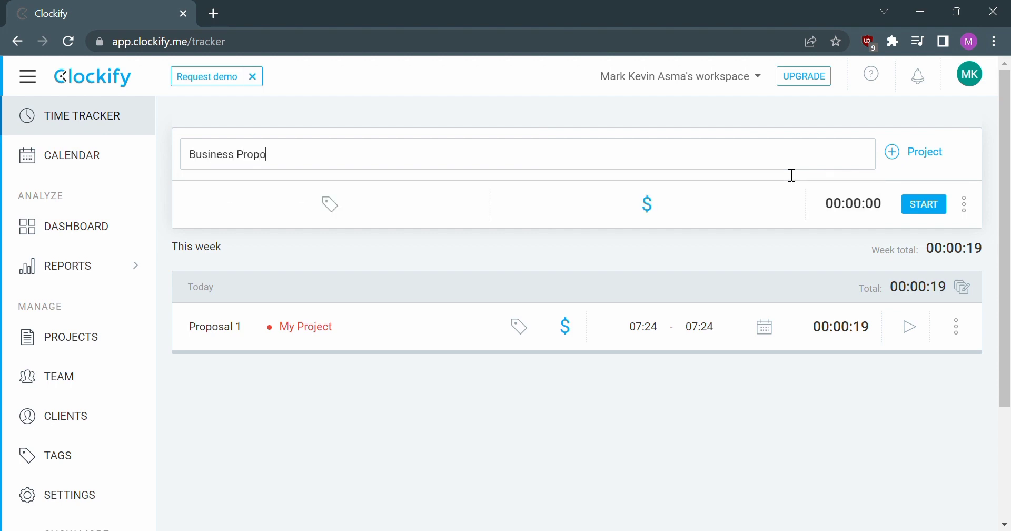
pyautogui.write('sal')
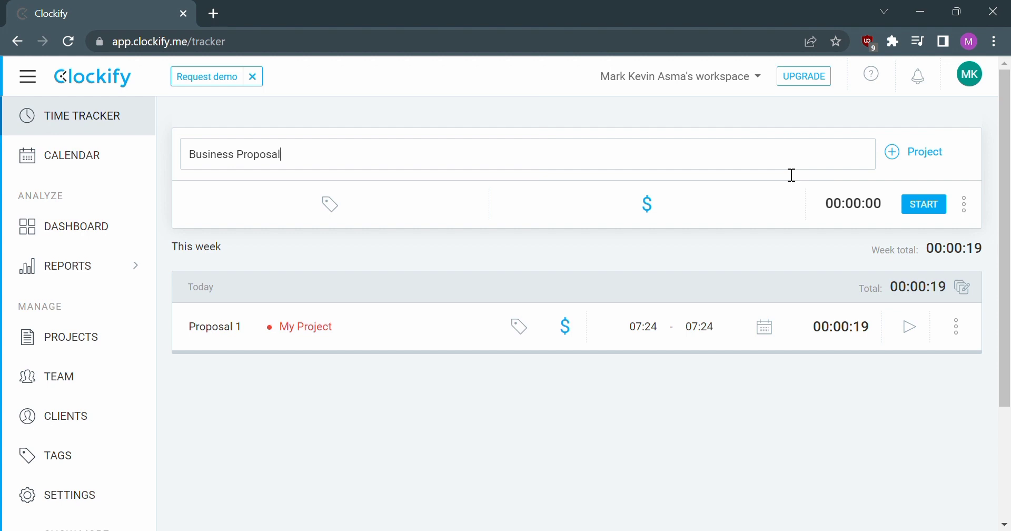
pyautogui.moveTo(891, 152)
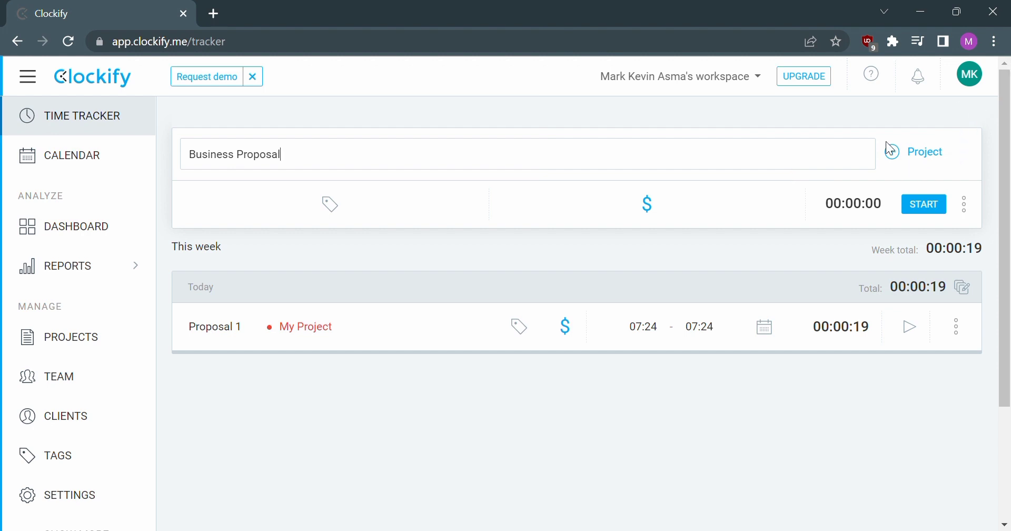
# - Pick 'Business Proposal' from the project list for the new entry
pyautogui.click(924, 153)
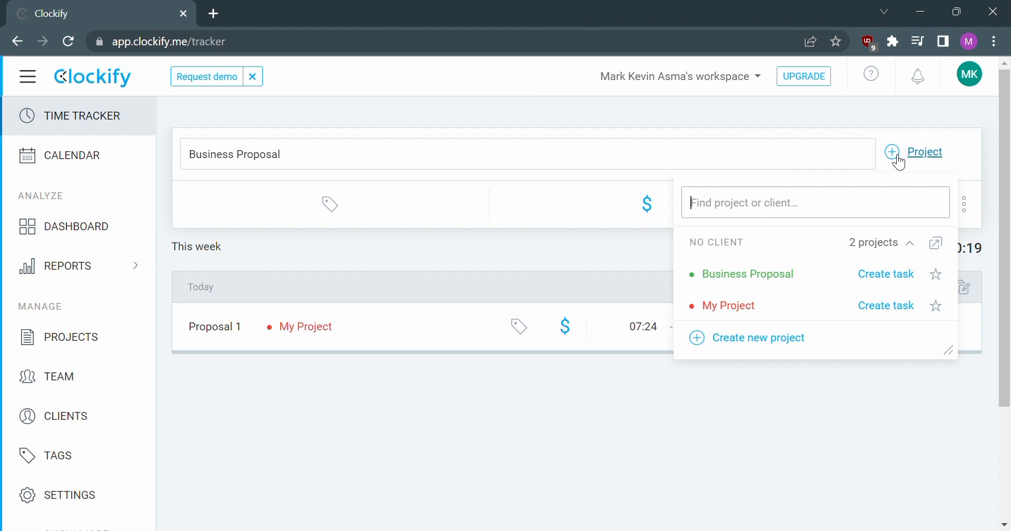
pyautogui.moveTo(845, 260)
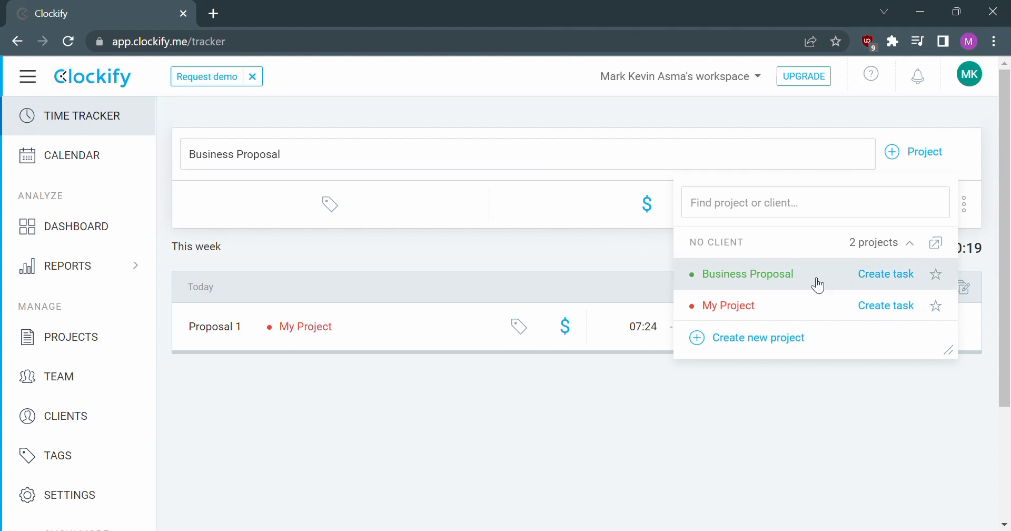
pyautogui.click(747, 273)
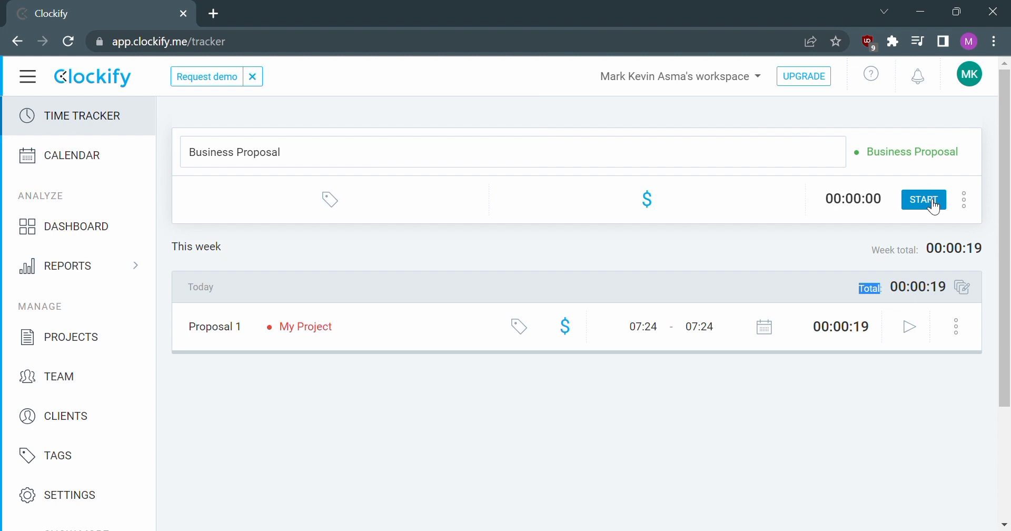
# - Start the Business Proposal timer and let it run to about 21 seconds
pyautogui.click(923, 199)
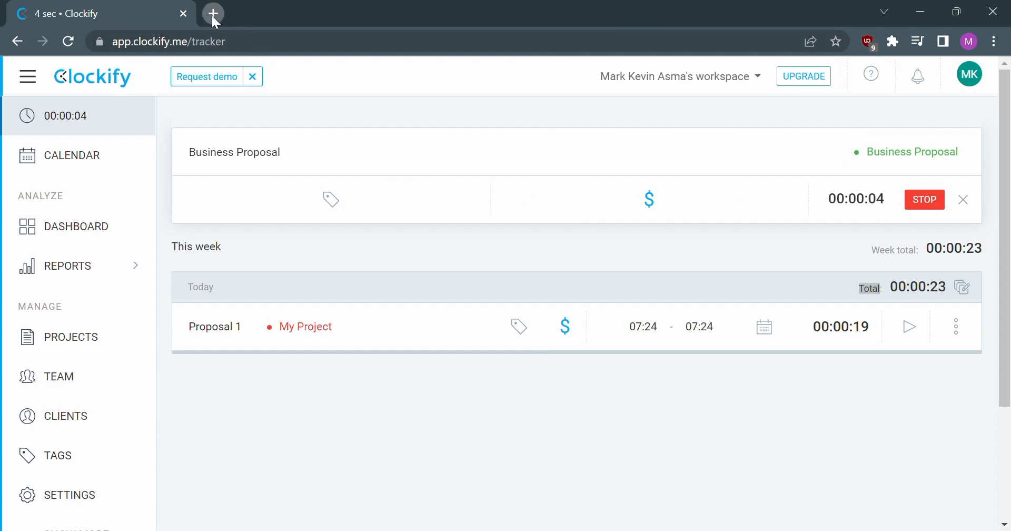
pyautogui.click(213, 14)
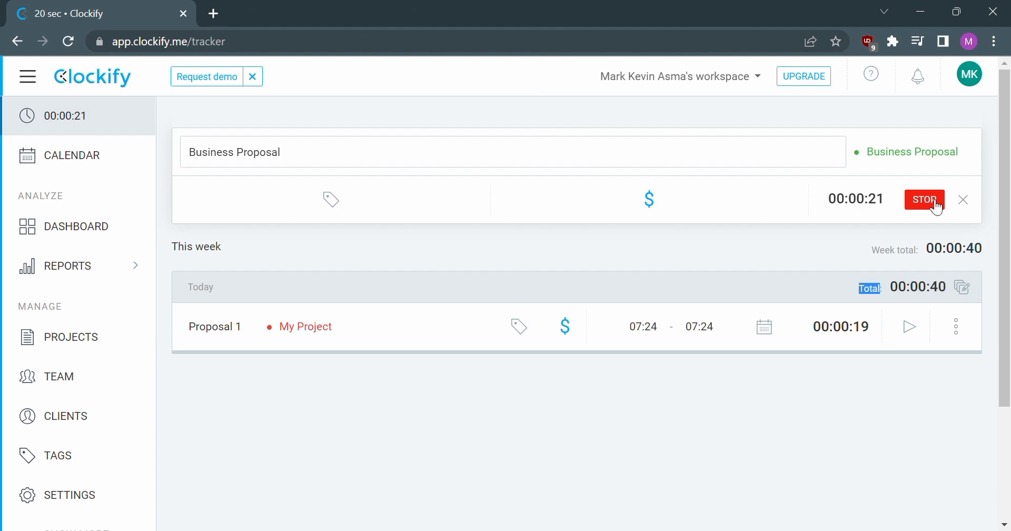
# - Stop the timer, saving a 22-second Business Proposal entry in today's list
pyautogui.click(924, 201)
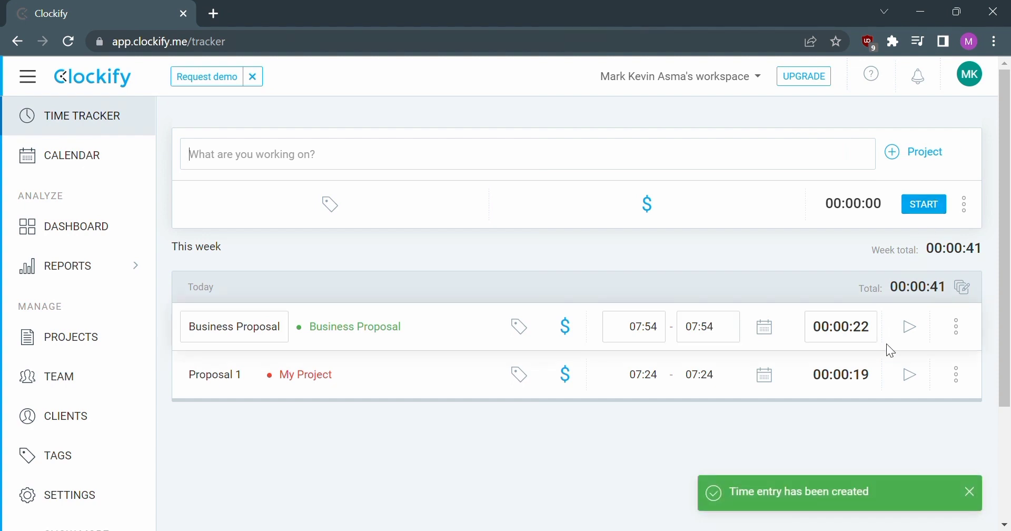
pyautogui.moveTo(911, 351)
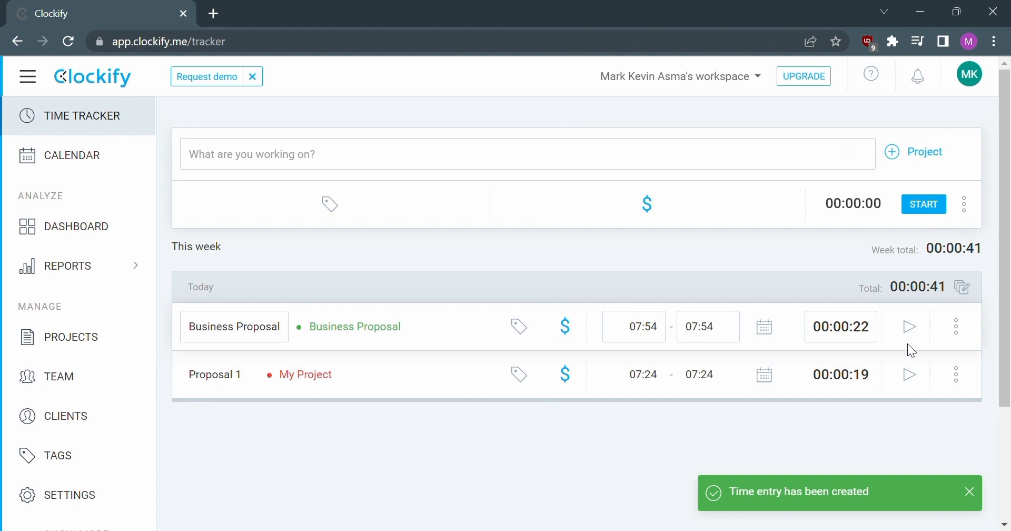